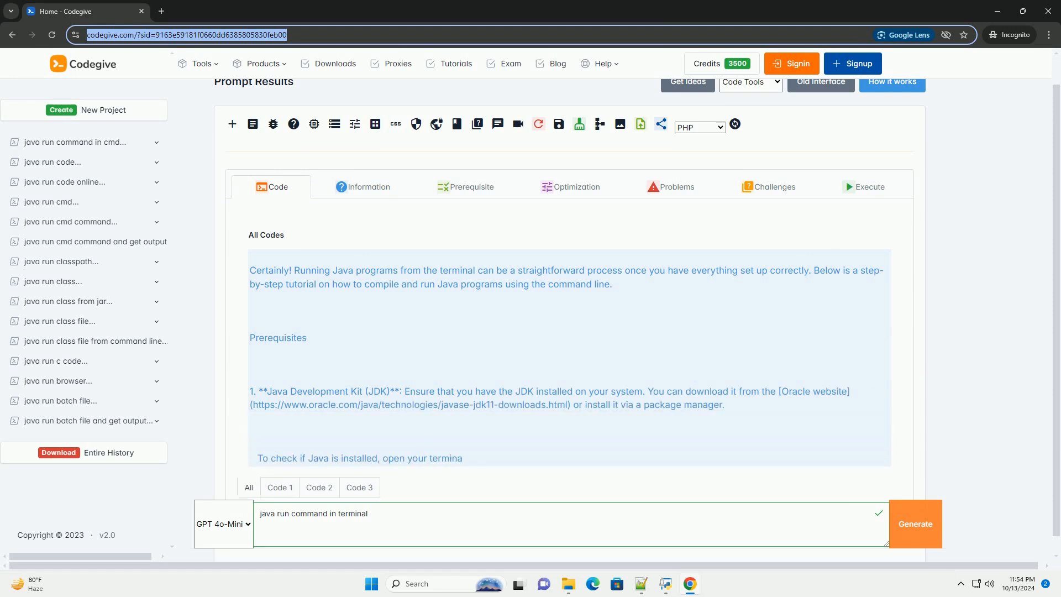
pyautogui.scroll(-3)
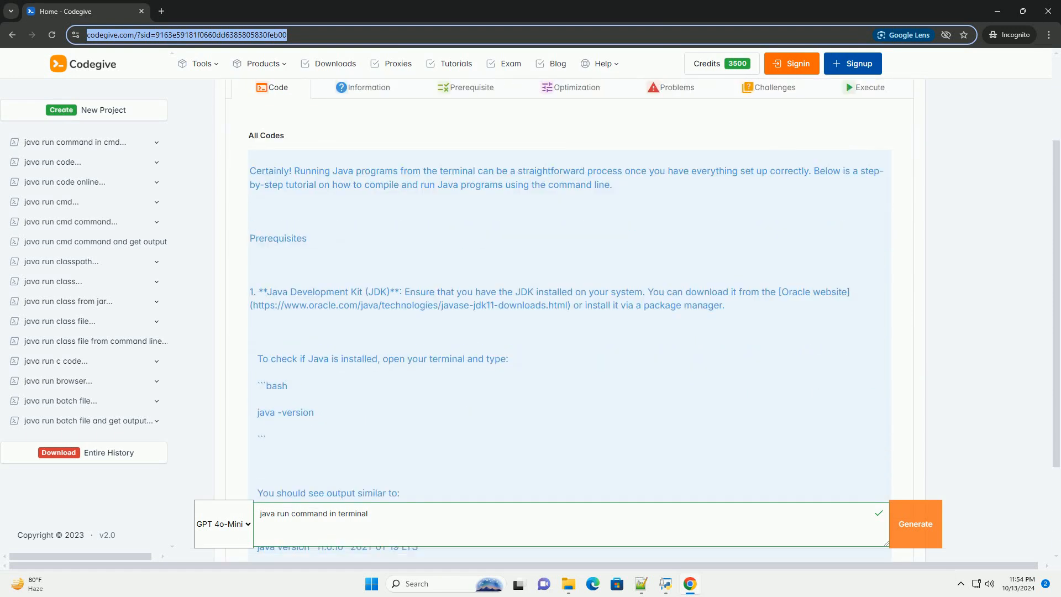
pyautogui.scroll(-3)
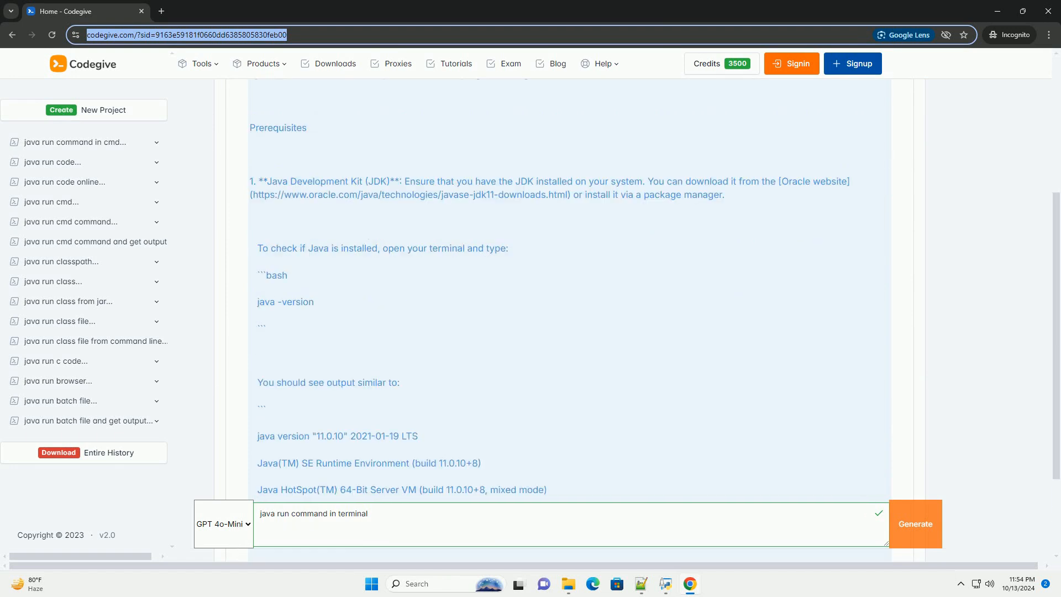
pyautogui.scroll(-3)
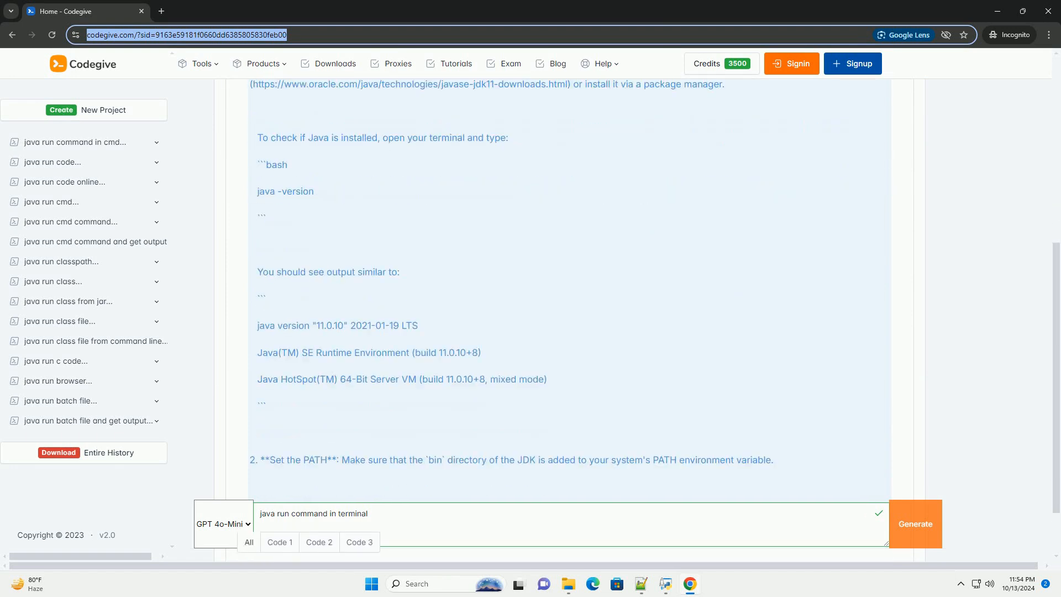
pyautogui.scroll(-3)
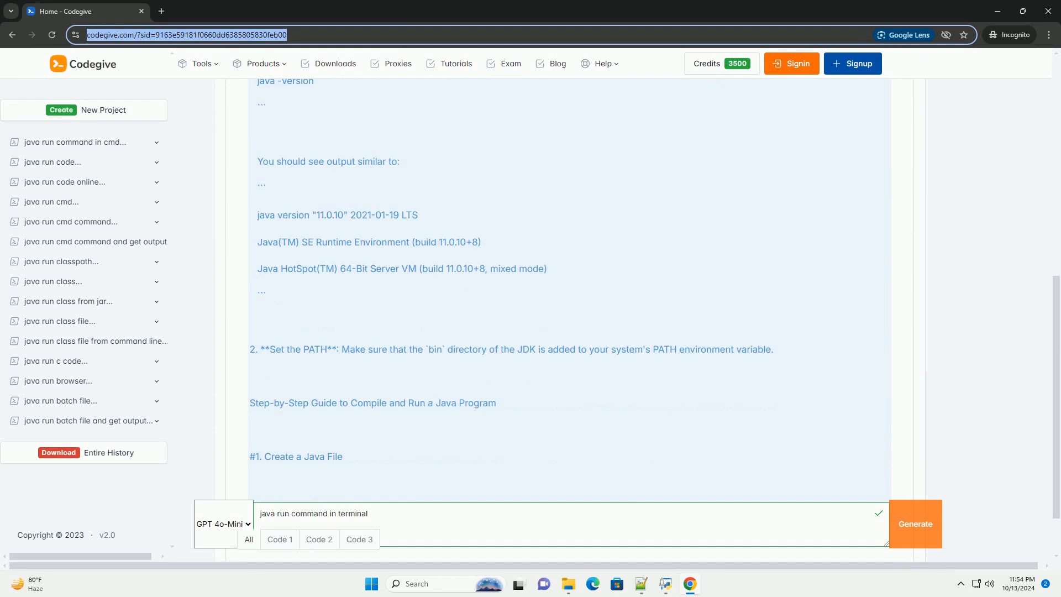
pyautogui.scroll(-3)
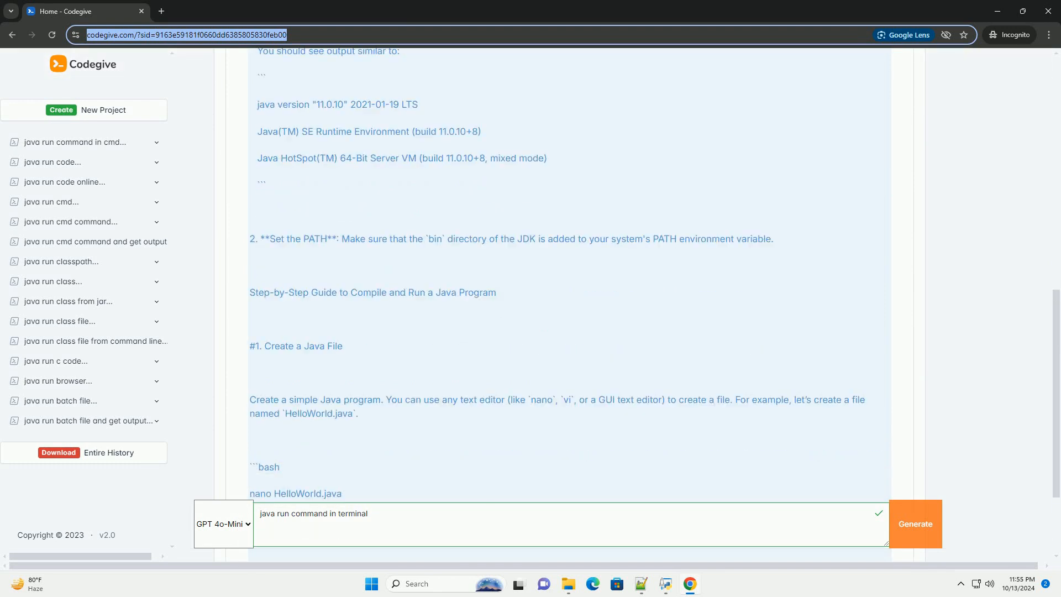
pyautogui.scroll(-3)
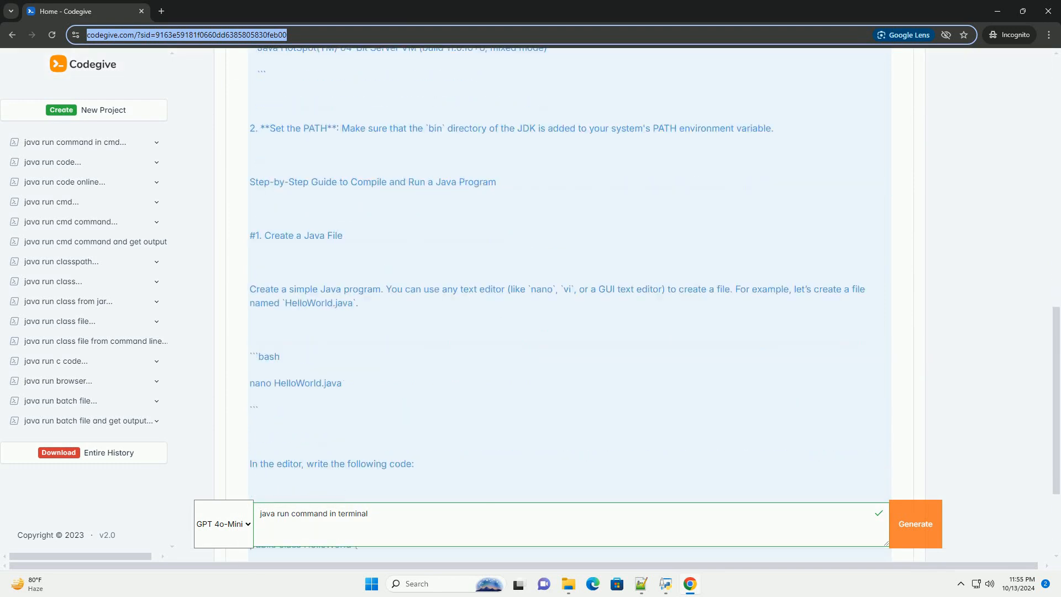
pyautogui.scroll(-3)
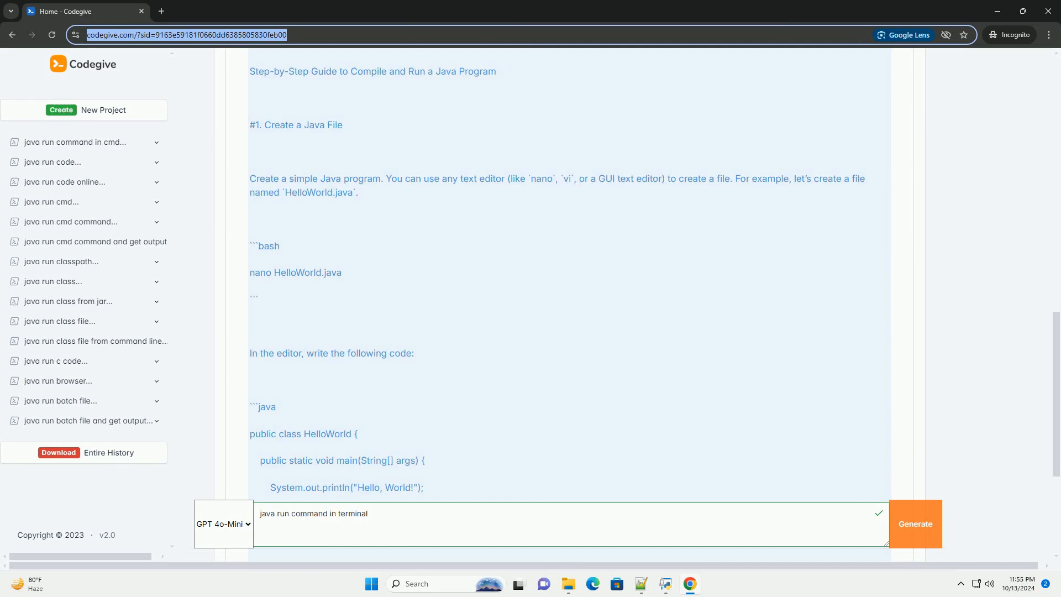
pyautogui.scroll(-3)
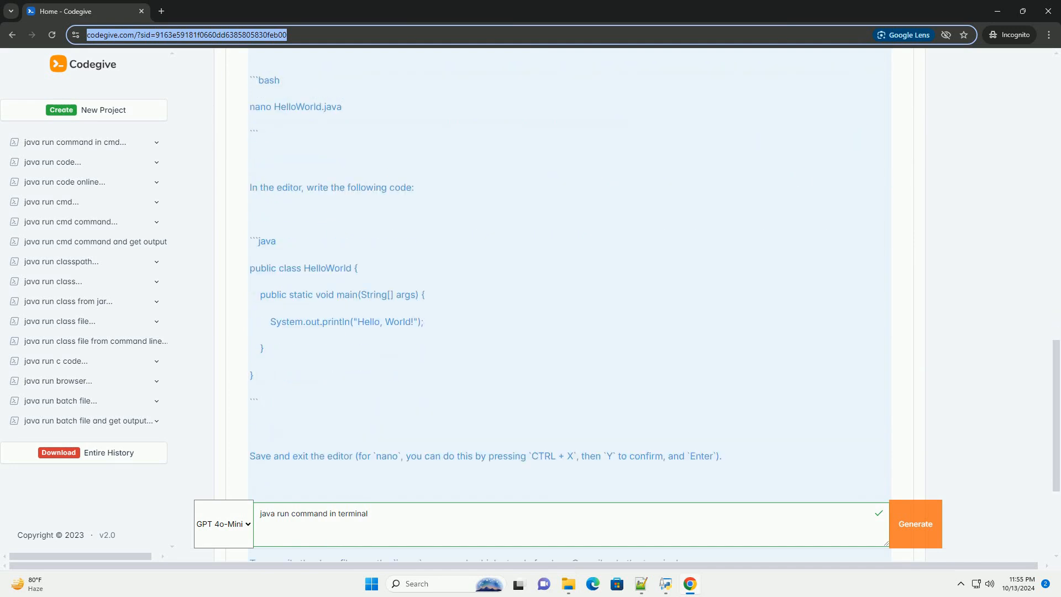
pyautogui.scroll(-3)
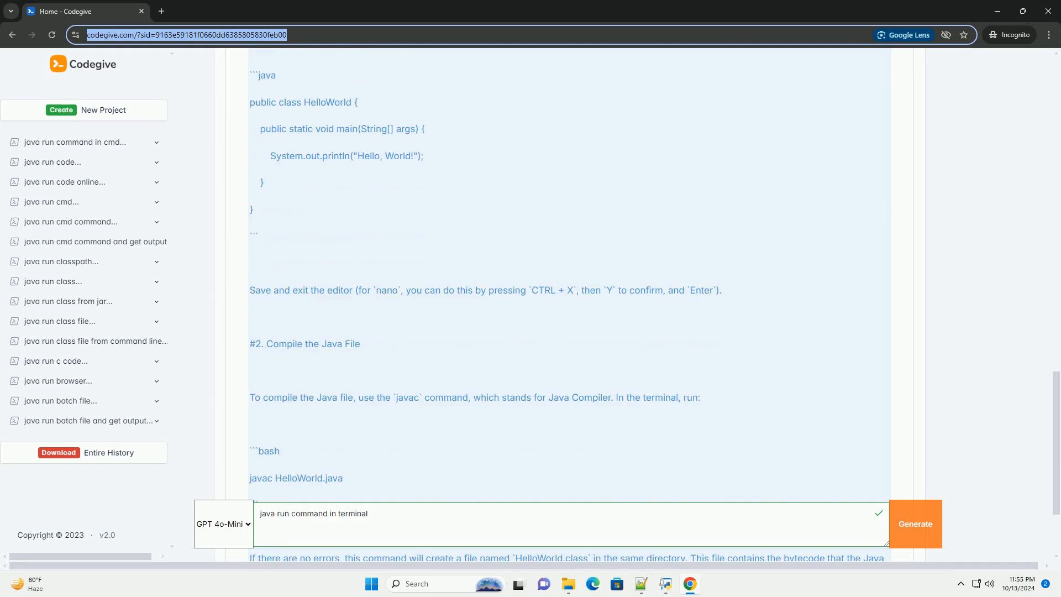
pyautogui.scroll(-3)
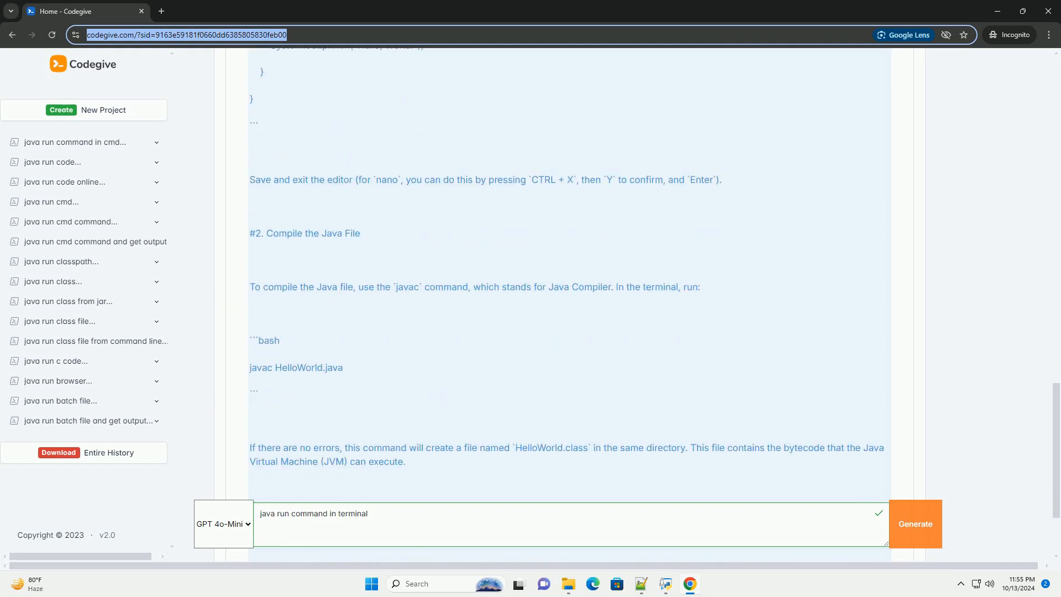
pyautogui.scroll(-3)
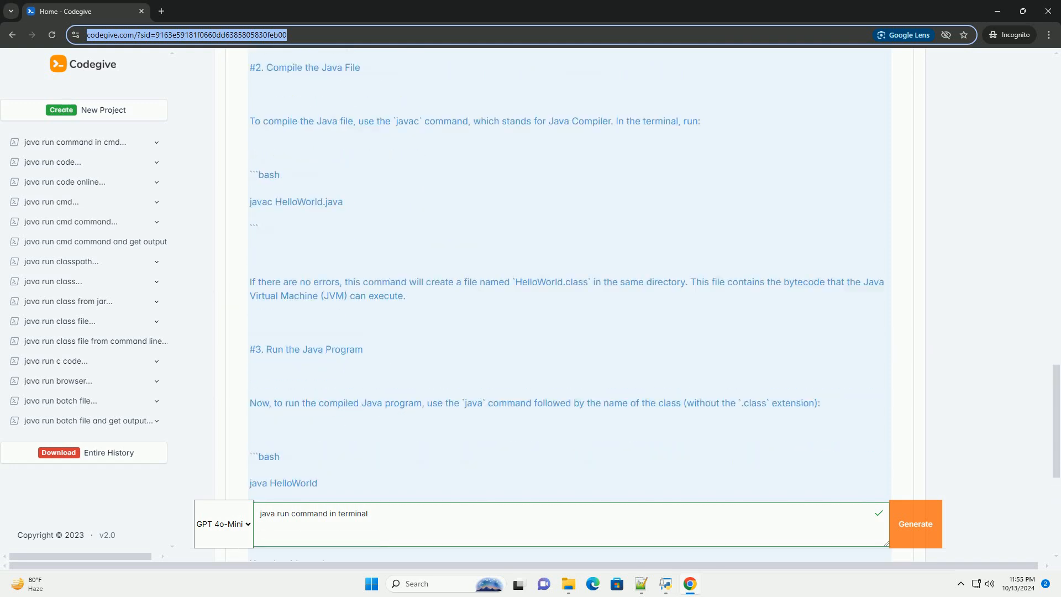
pyautogui.scroll(-3)
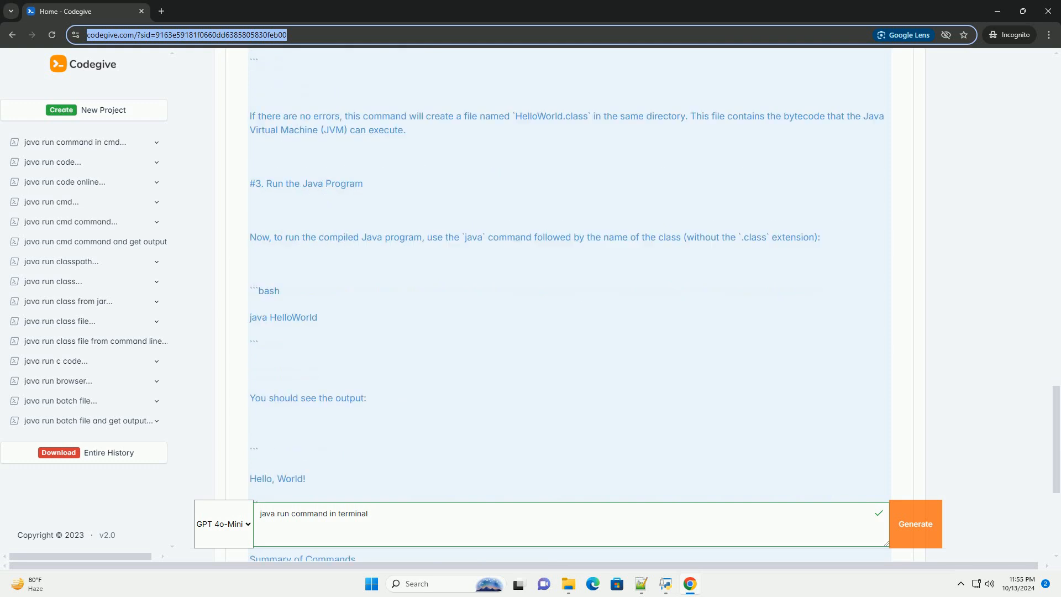
pyautogui.scroll(-3)
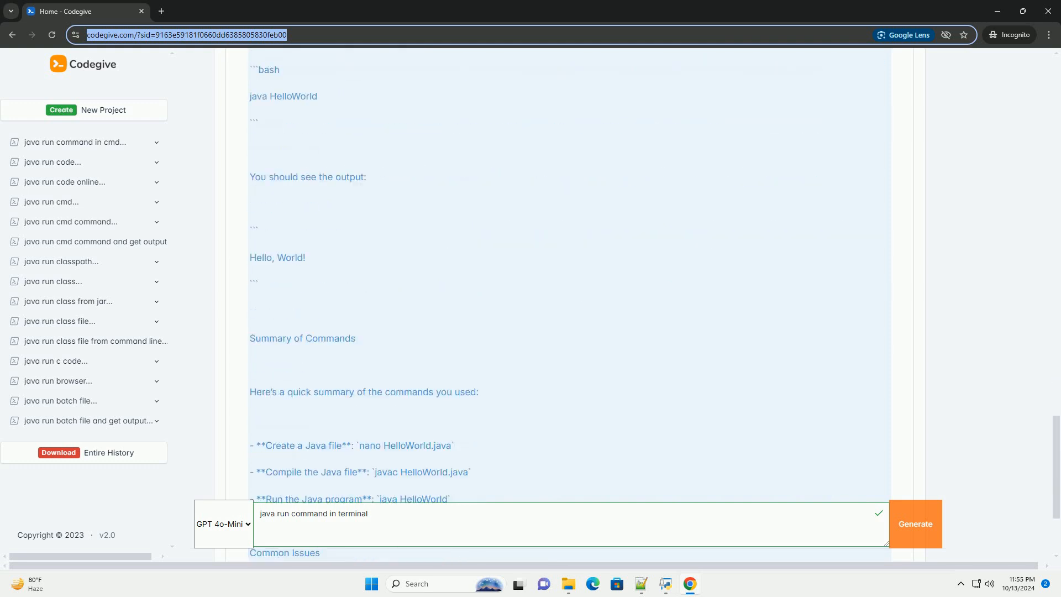
pyautogui.scroll(-3)
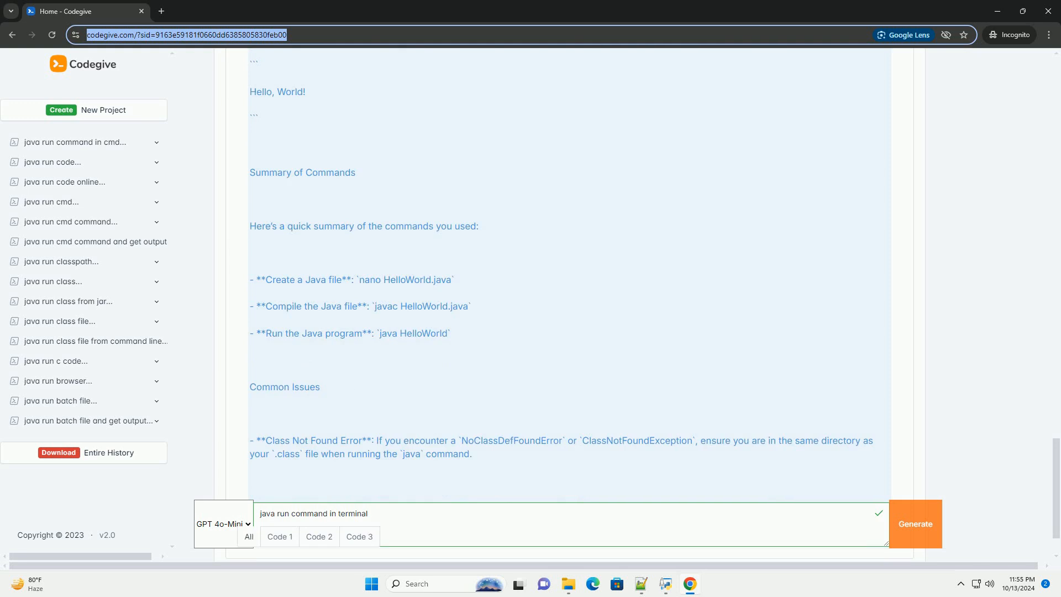
pyautogui.scroll(-3)
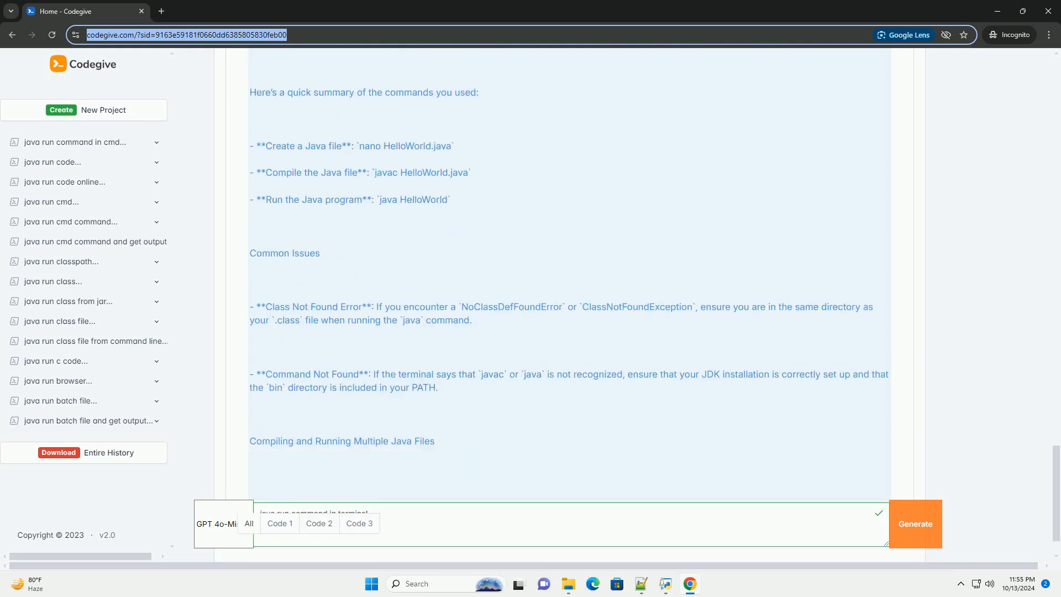
pyautogui.scroll(-3)
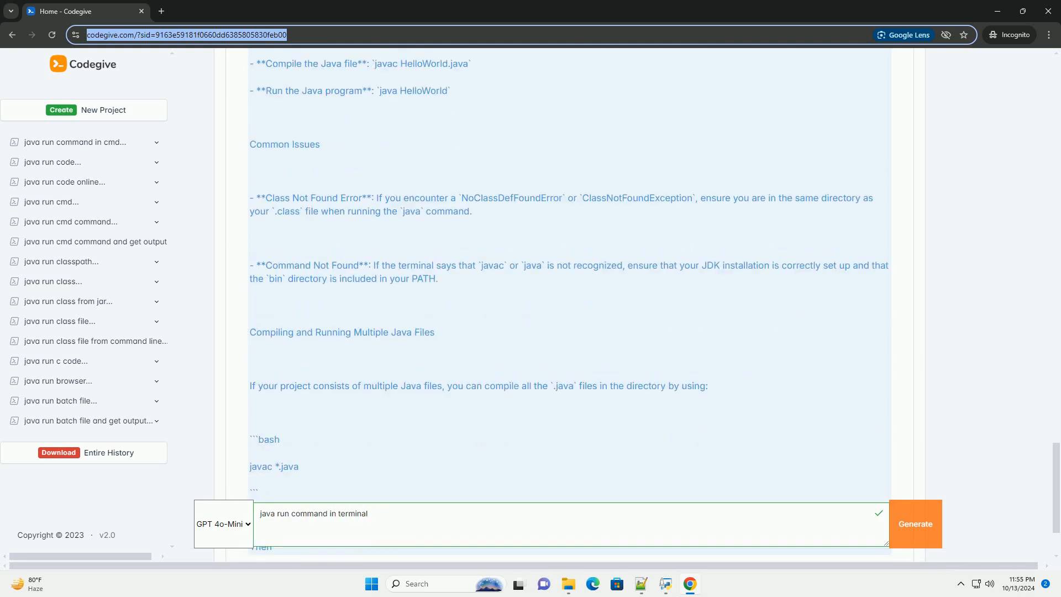
pyautogui.scroll(-3)
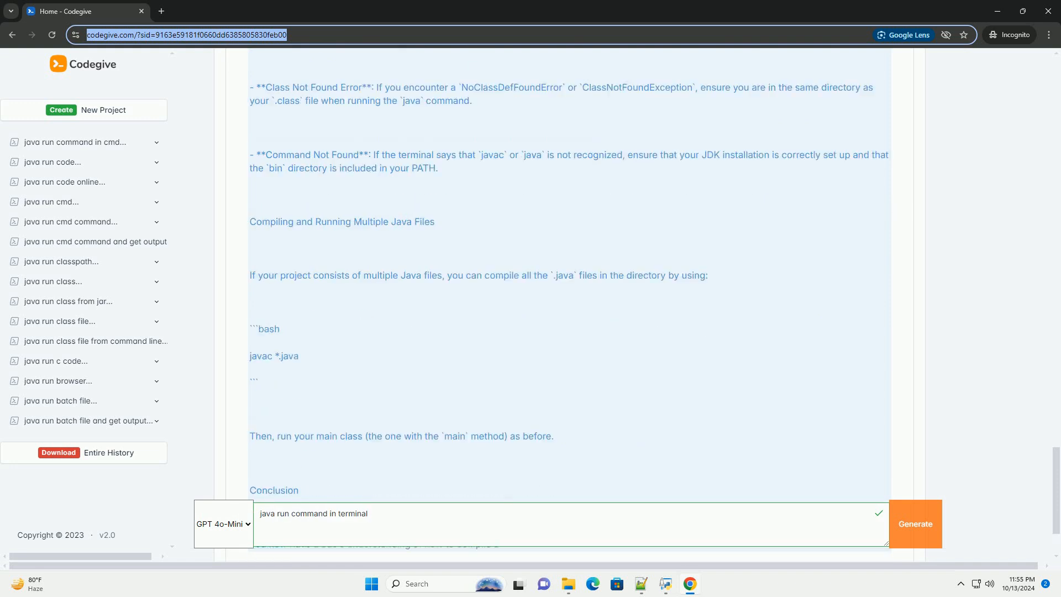
pyautogui.scroll(-3)
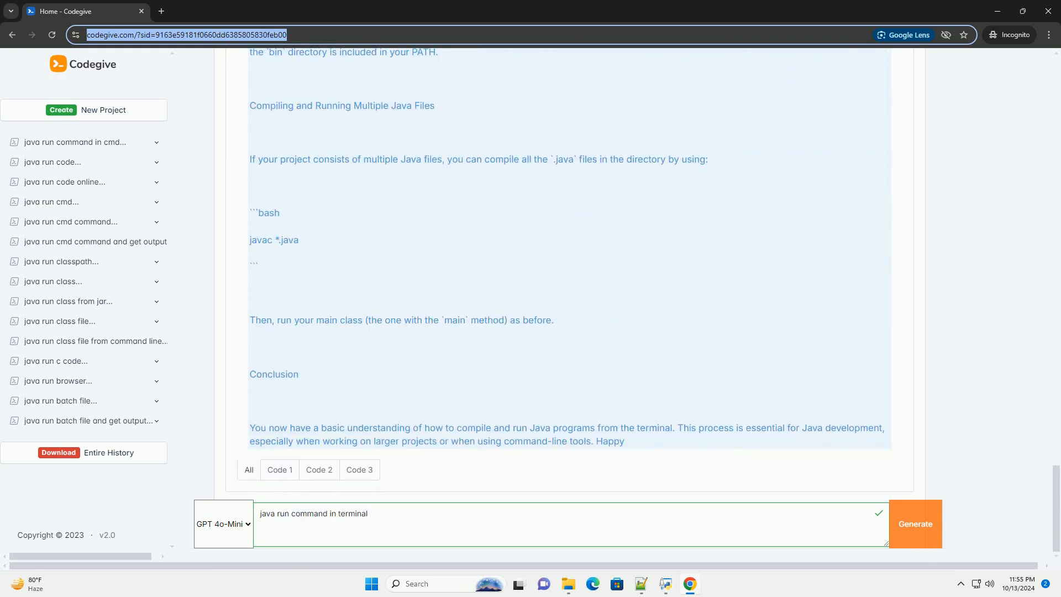